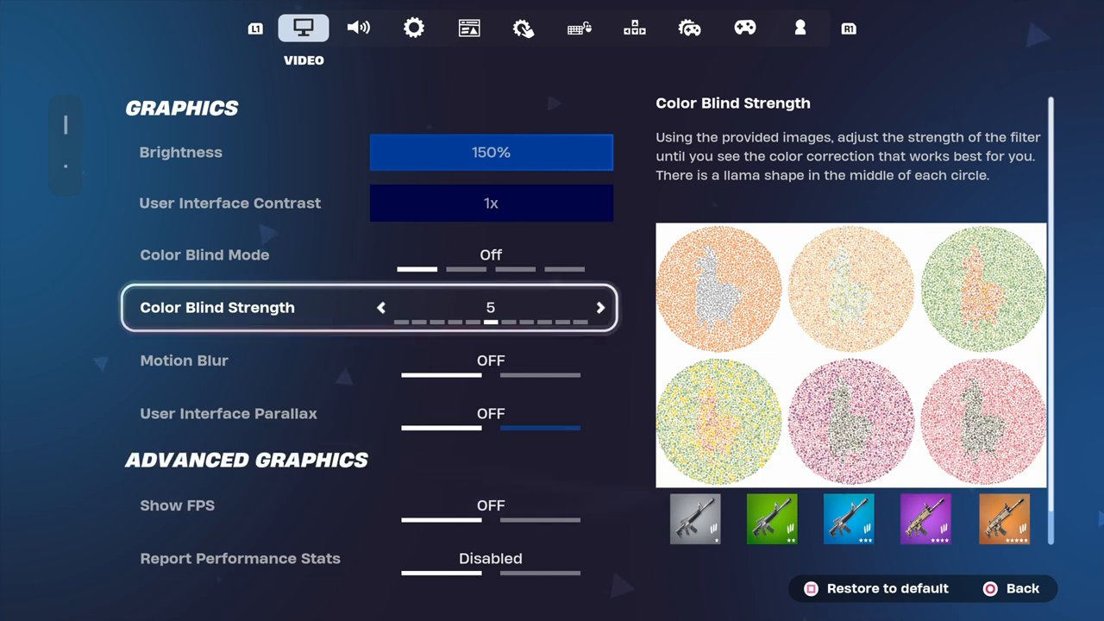
Adjust the colour blind filter strength down to 0 and back up to around 5.
left_click(381, 307)
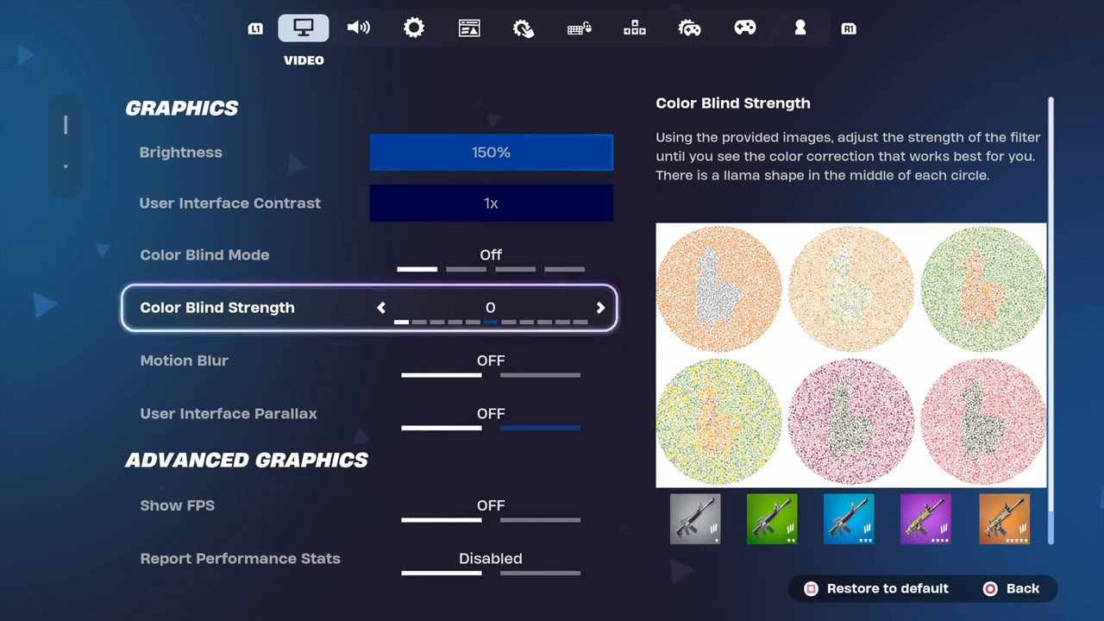
left_click(600, 307)
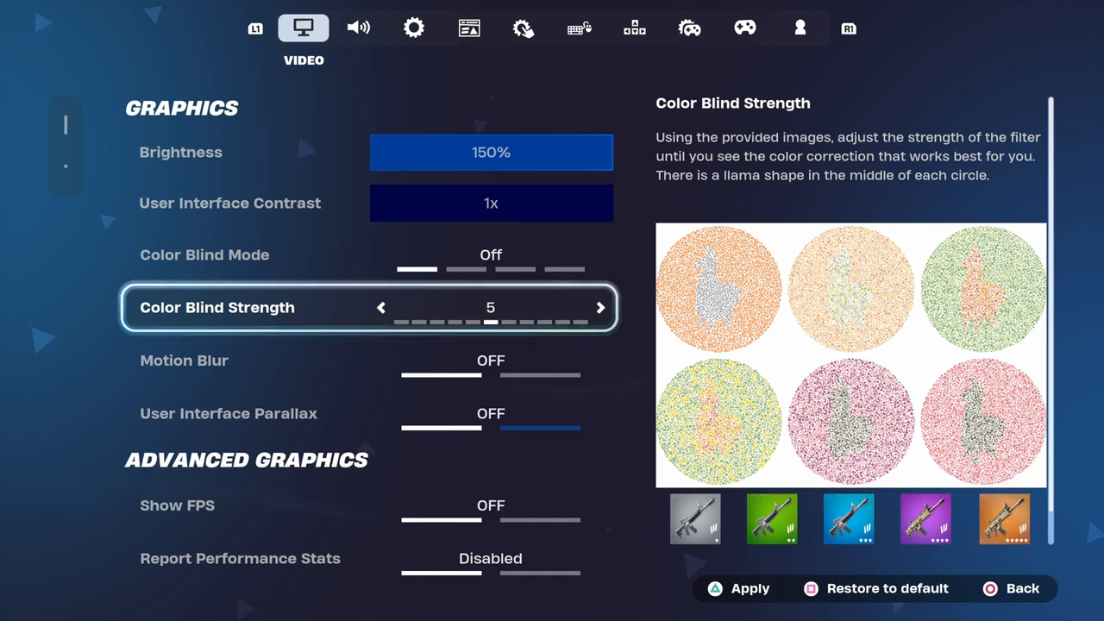
left_click(601, 307)
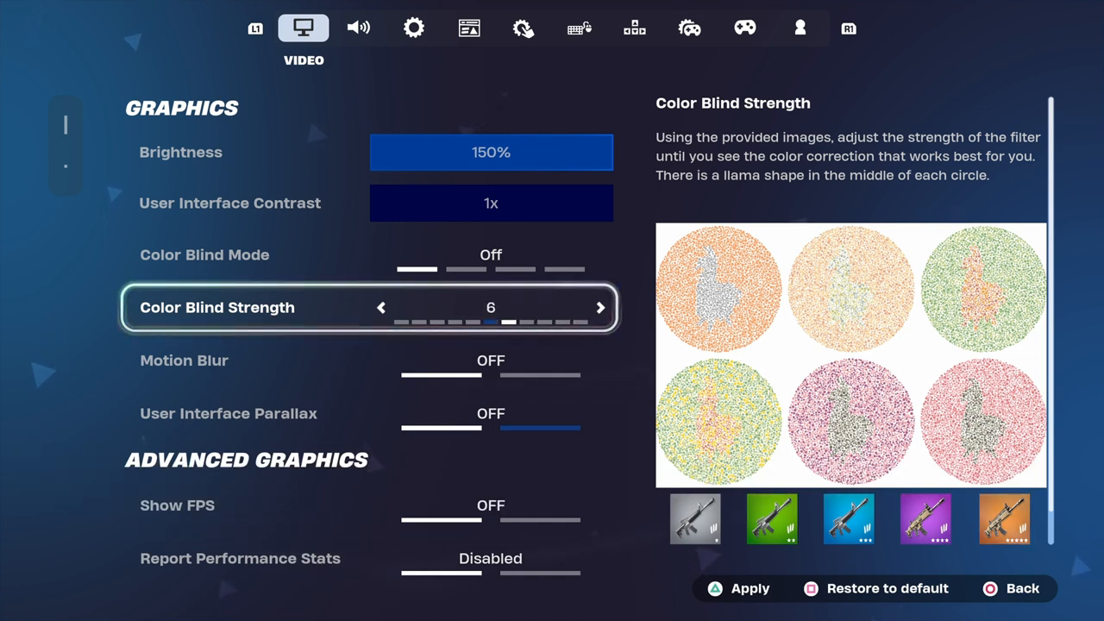
left_click(381, 307)
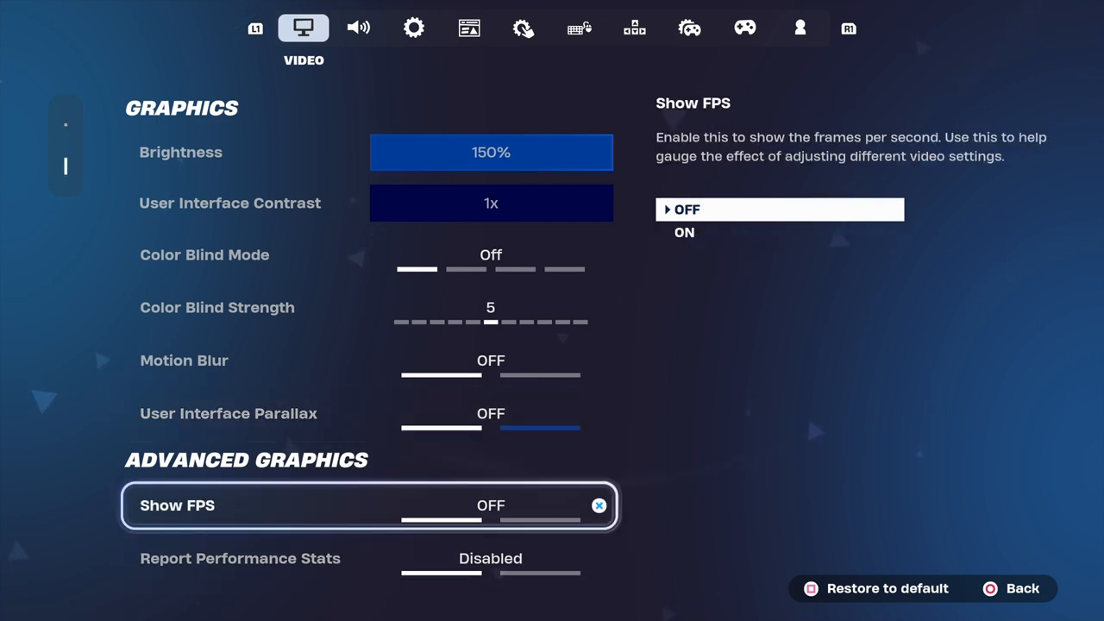
Leave Show FPS Off and Report Performance Stats Disabled, exit Settings and show the Social friends panel.
left_click(779, 231)
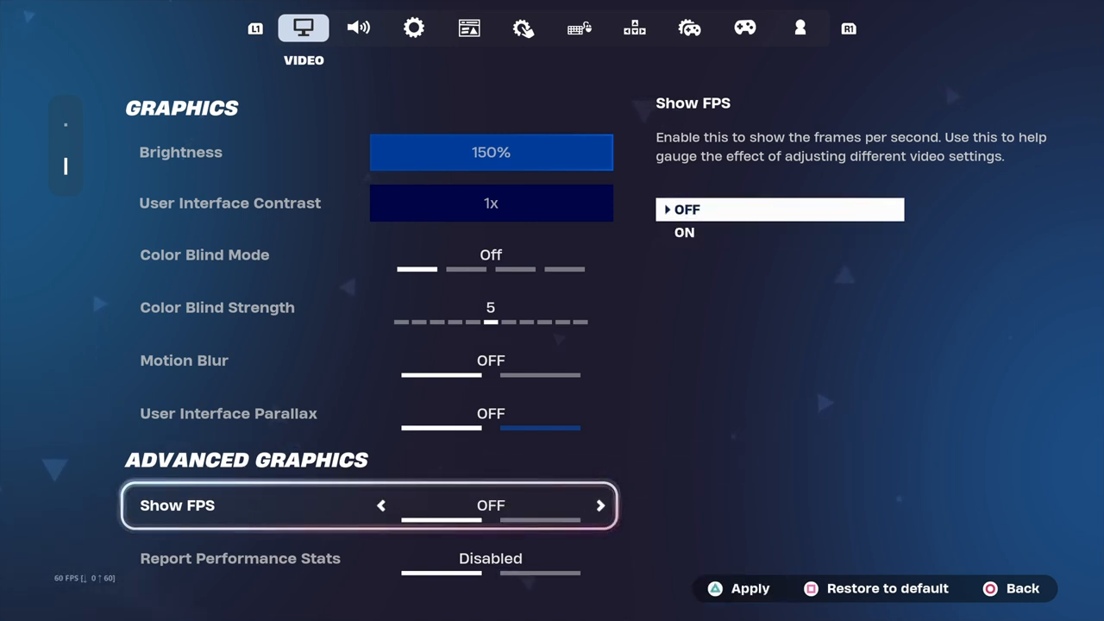
left_click(743, 589)
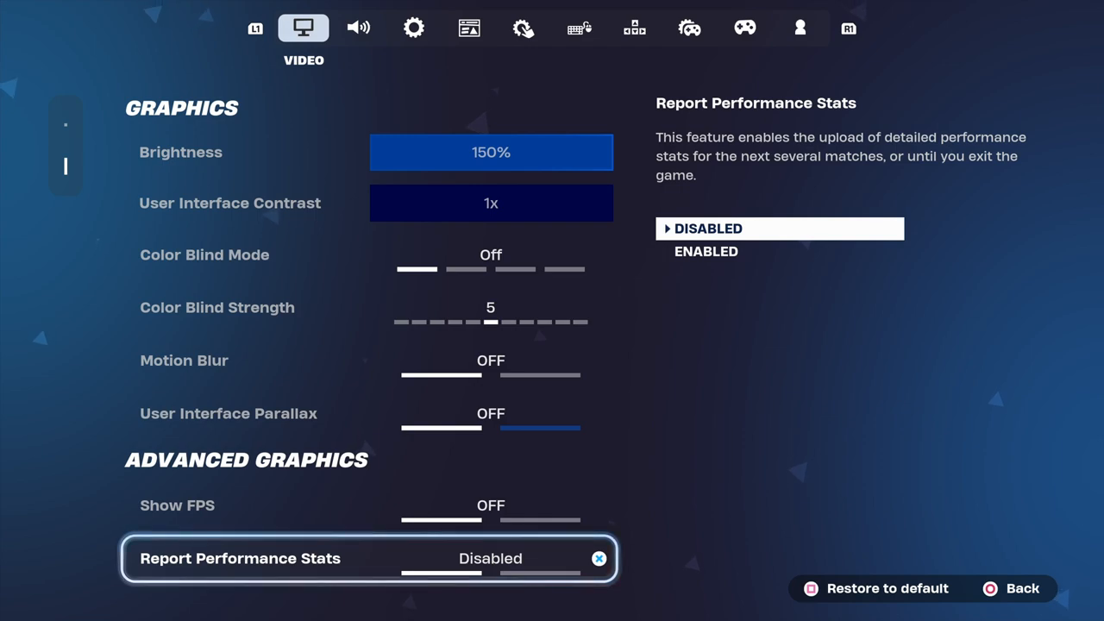
left_click(1011, 588)
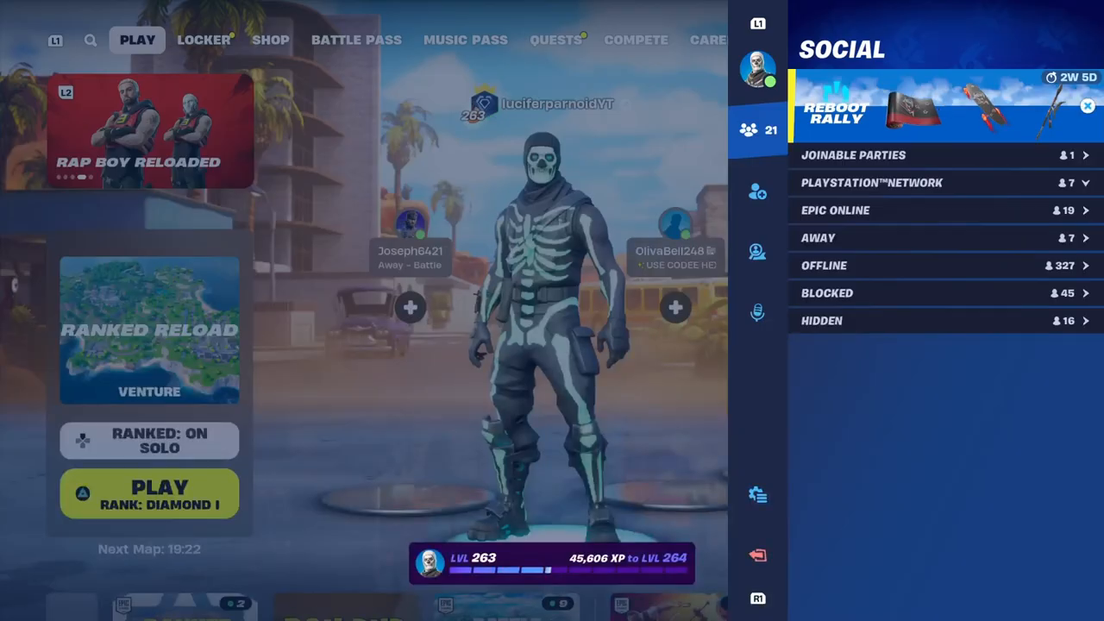
Review the Audio volume sliders (Music 1%, Dialogue 0%, Picture In Picture 0%) and move on to Game UI.
left_click(757, 493)
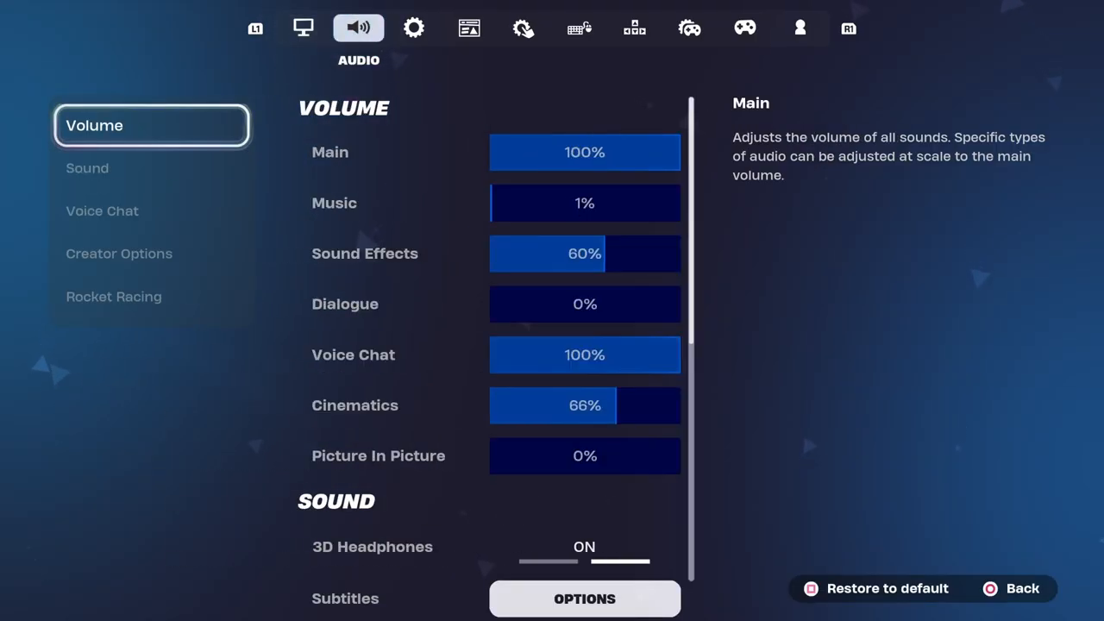
left_click(469, 28)
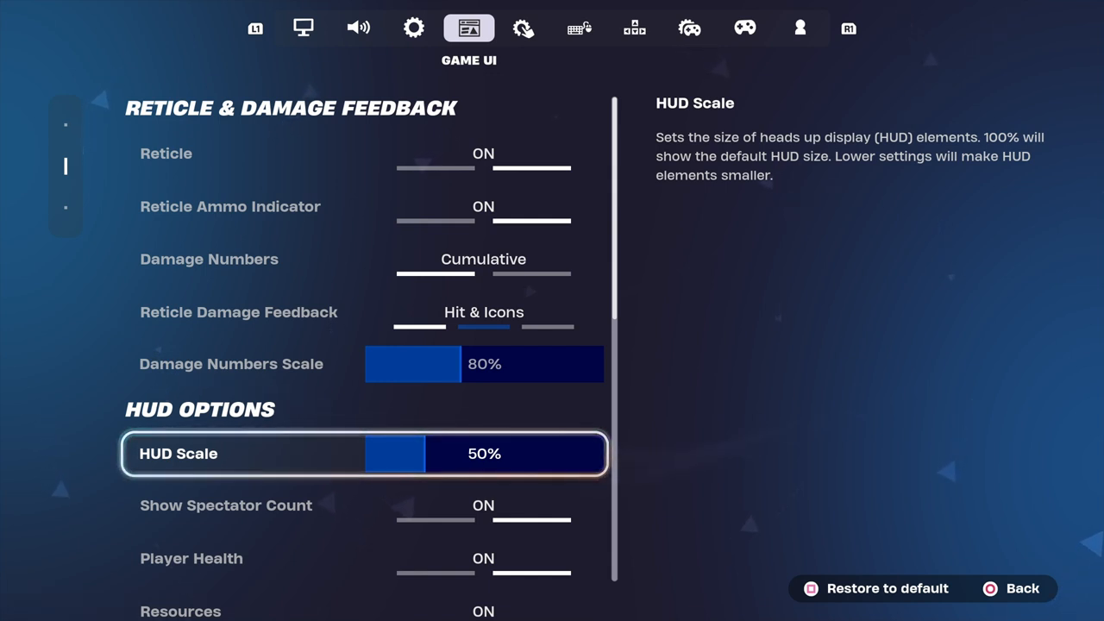
Keep HUD Scale 50%, set Net Debug Stats Off, and move to the Touch and Motion settings.
scroll("down", 3)
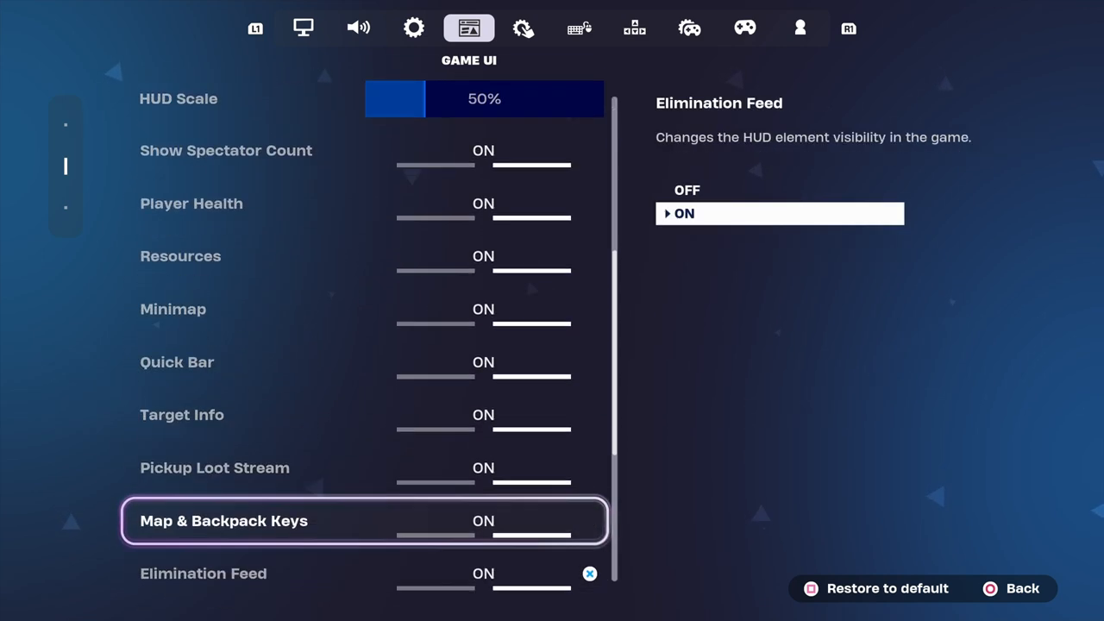
scroll("down", 3)
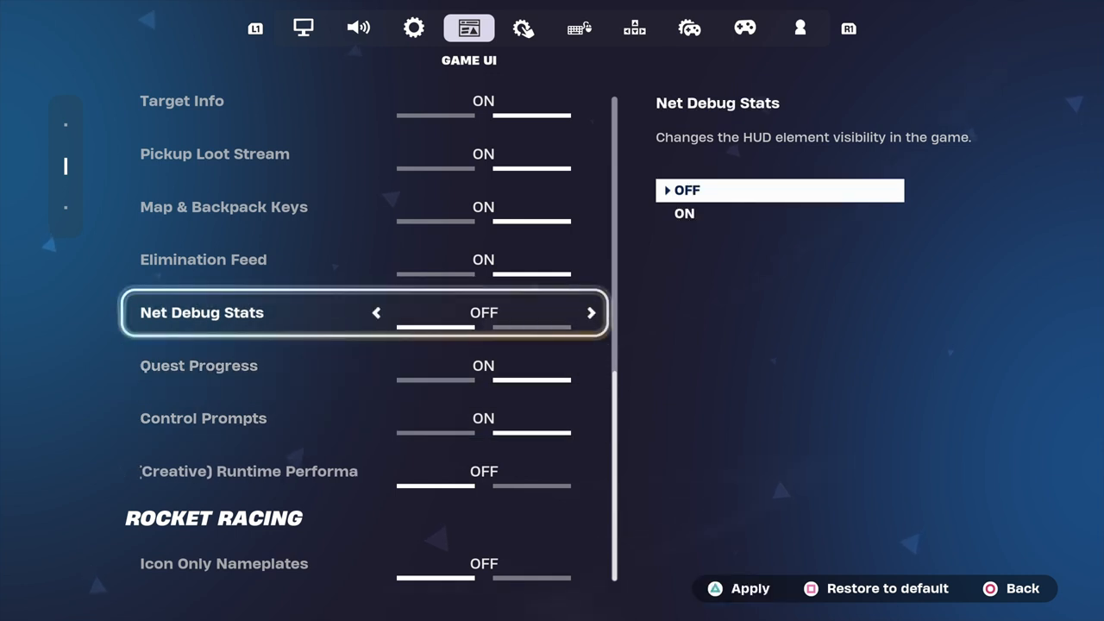
left_click(738, 589)
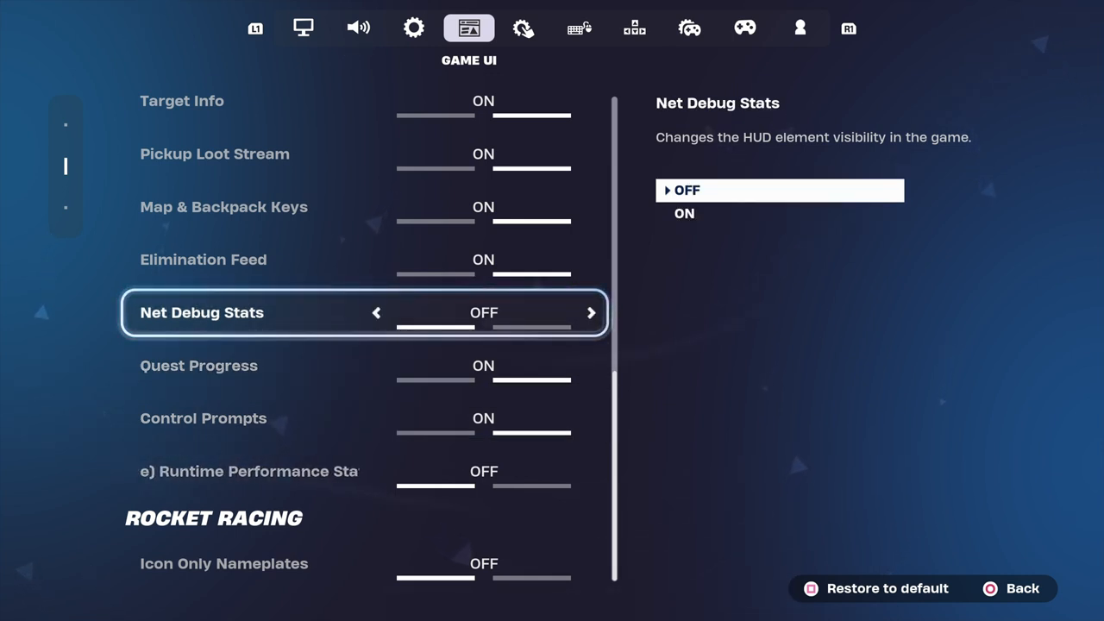
left_click(525, 28)
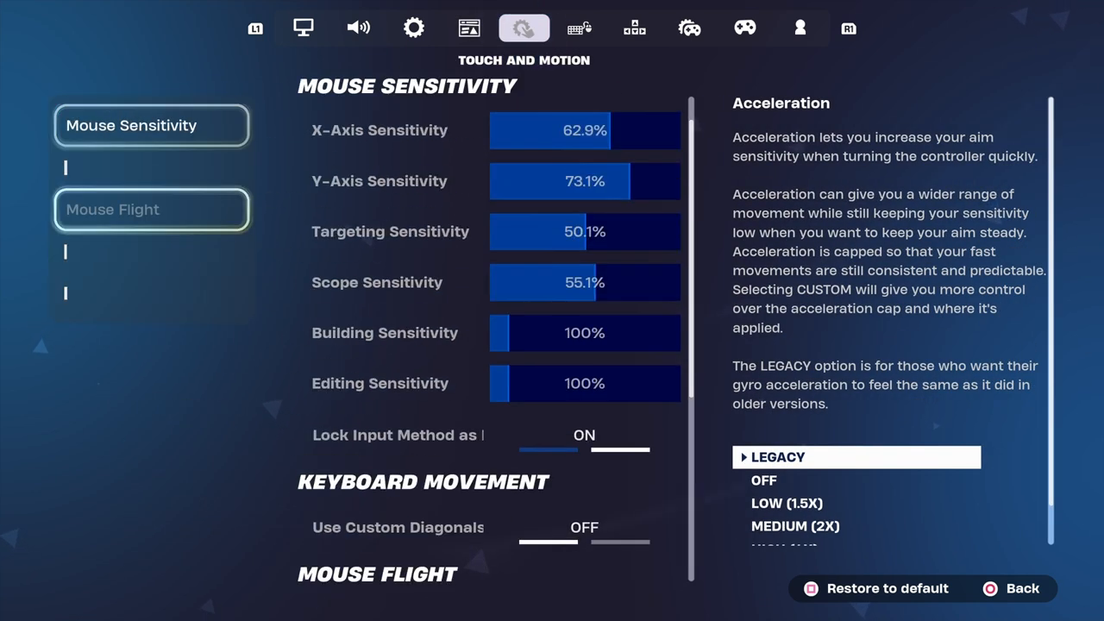
In Controller settings, set build and edit sensitivity multipliers to 4.0x with stick dead zones 9% and 10%.
left_click(690, 28)
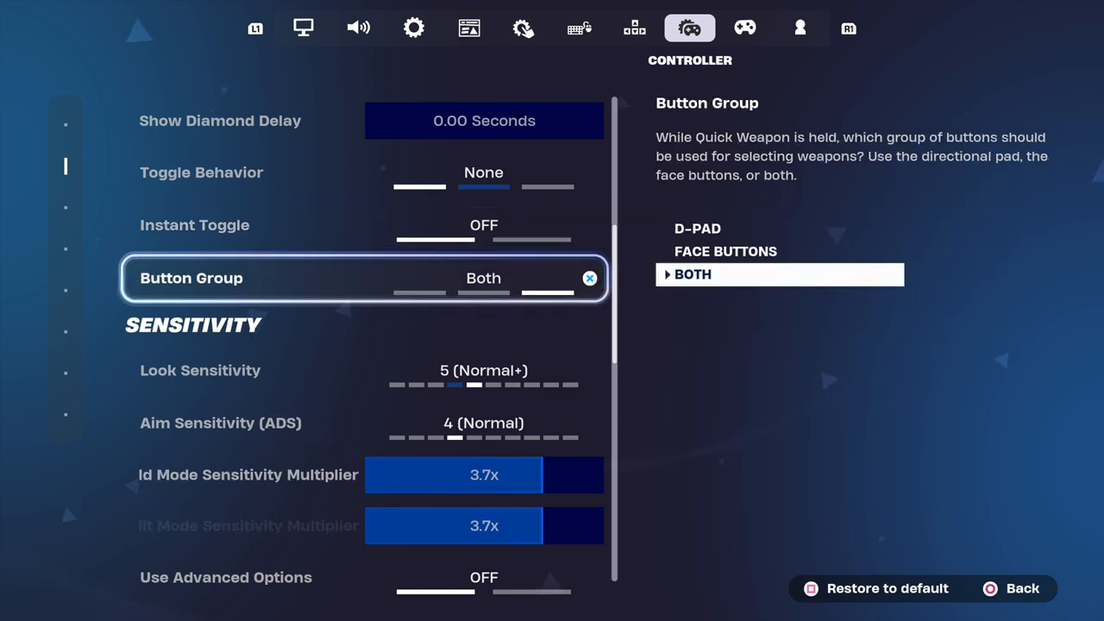
scroll("down", 3)
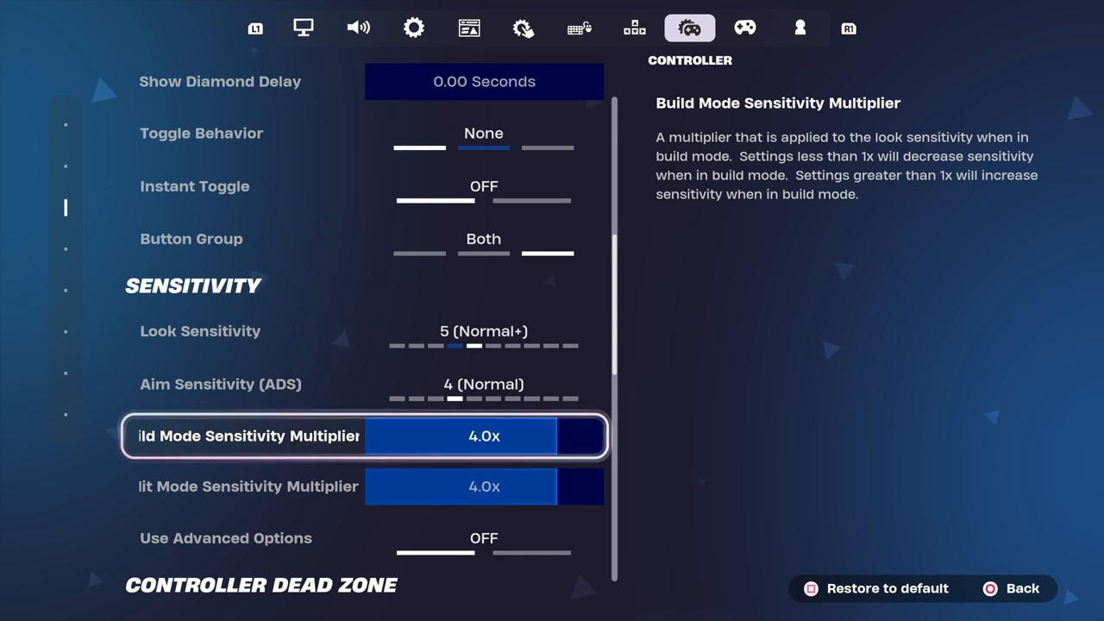
scroll("down", 3)
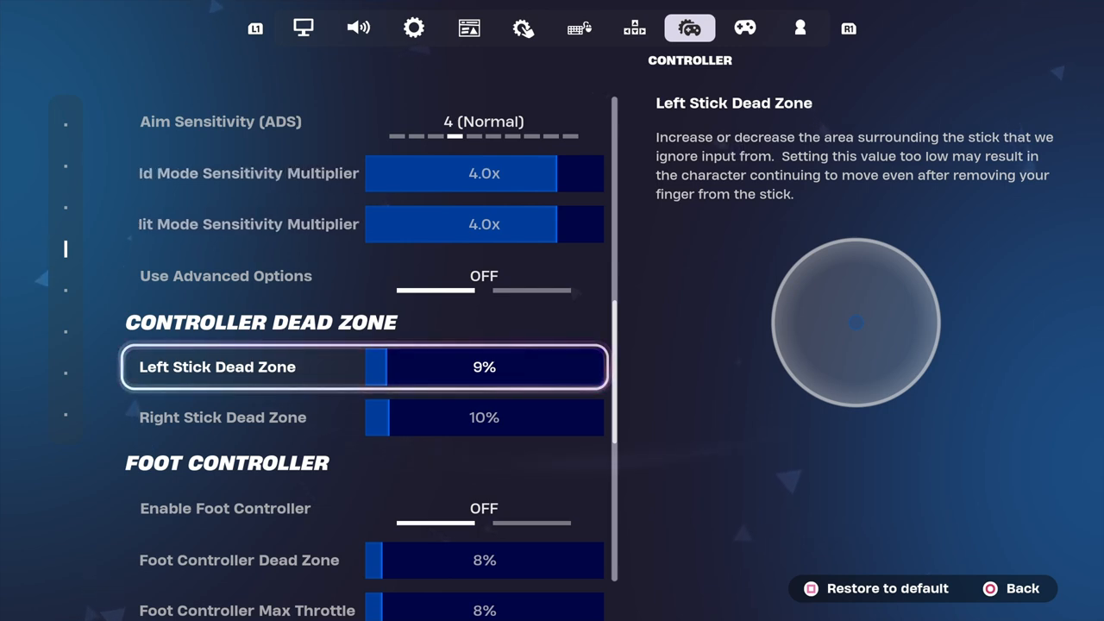
Enable Foot Controller with Dead Zone and Max Throttle at 1%, then move to Controller Mapping.
scroll("down", 3)
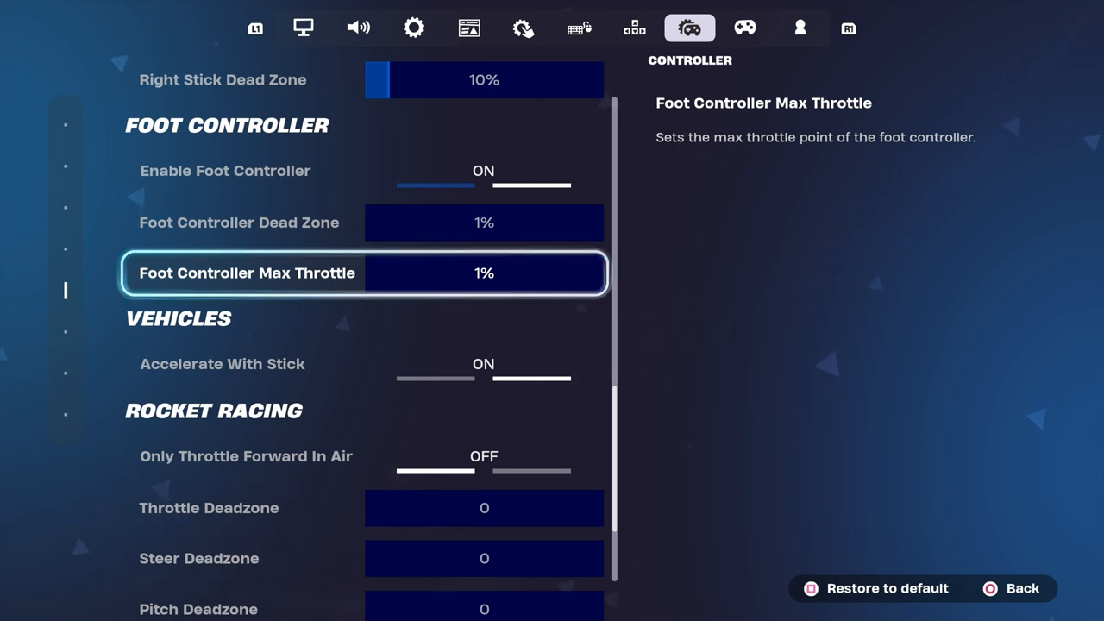
left_click(745, 27)
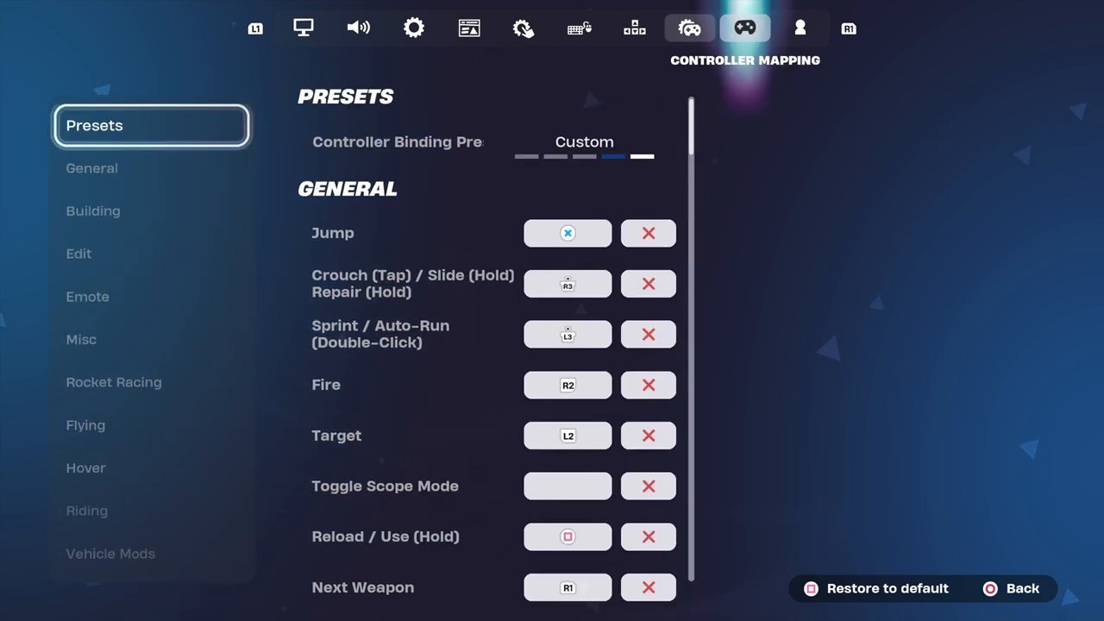
Set Show Season Level in Feed to Off in Account and Privacy, then return to Video settings.
left_click(800, 28)
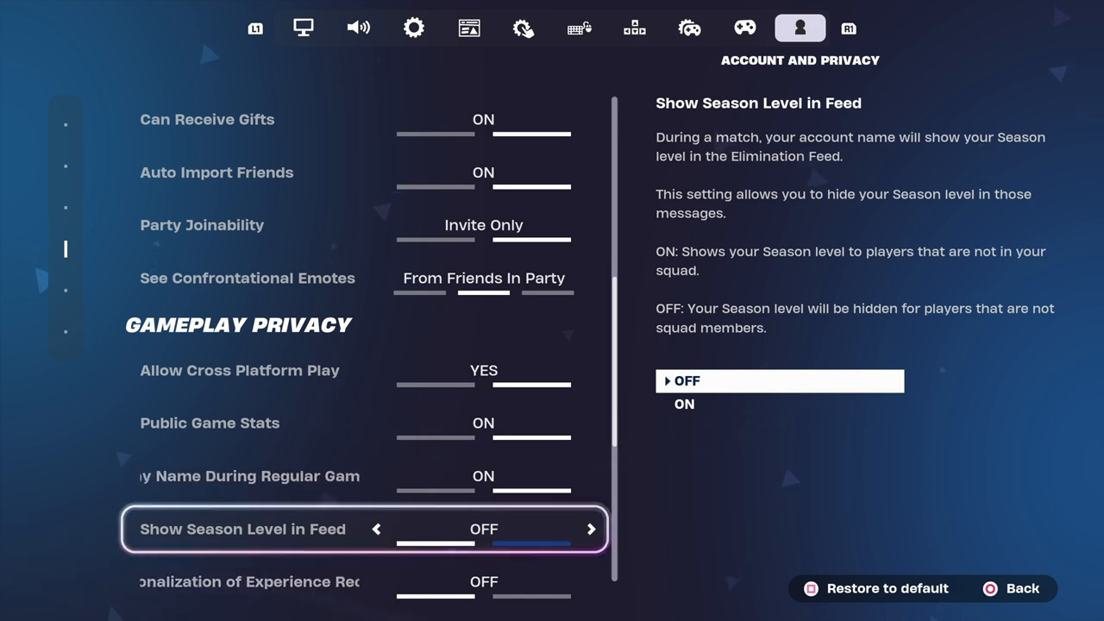
left_click(304, 27)
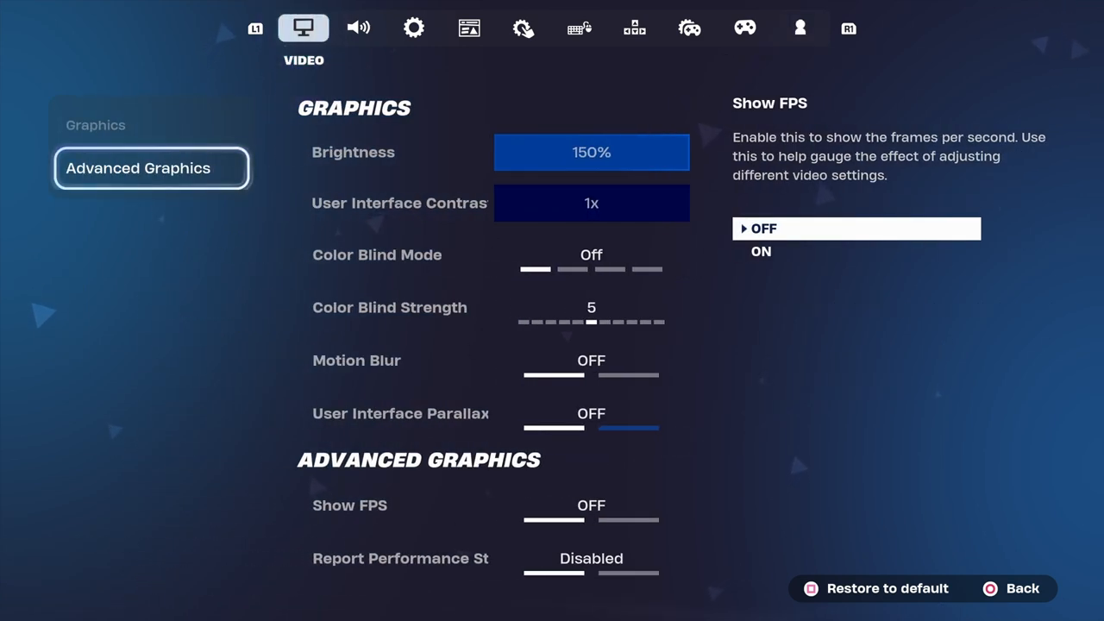